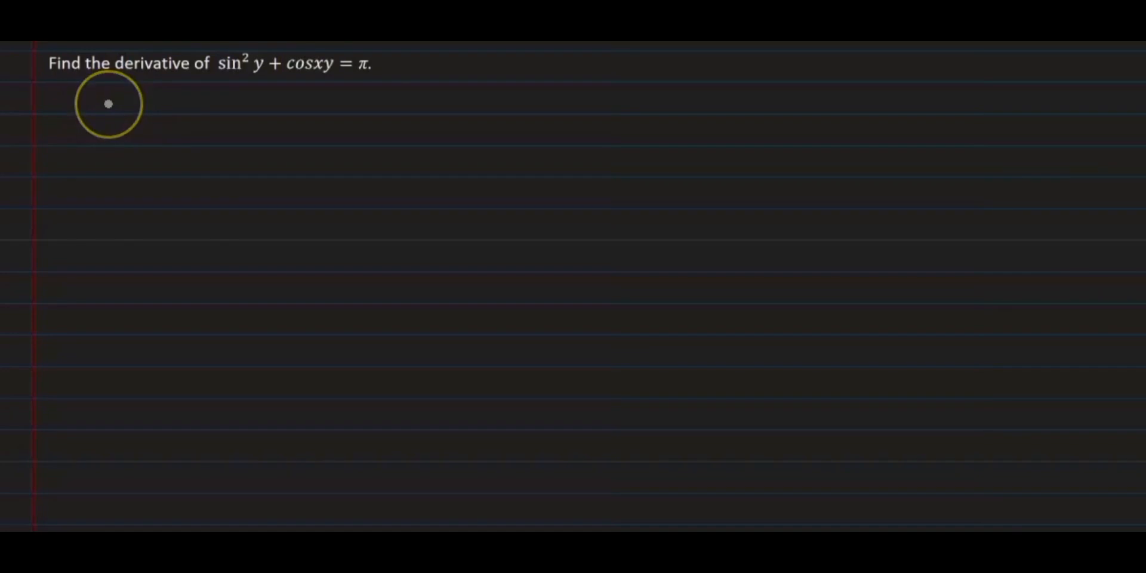
{"action": "type", "text": "Sin² y"}
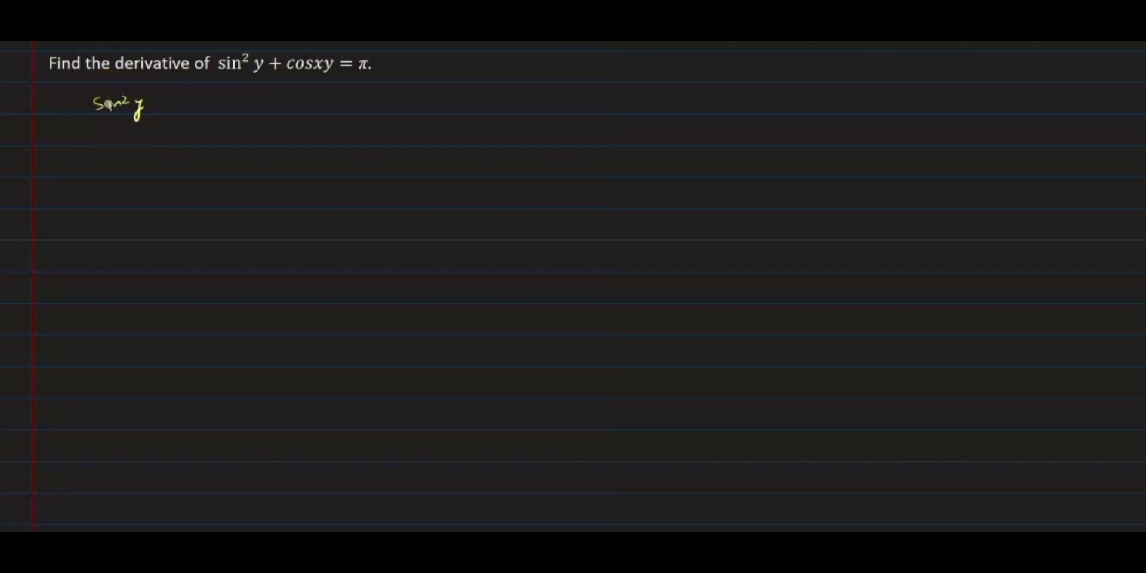
{"action": "type", "text": "+ cosxy"}
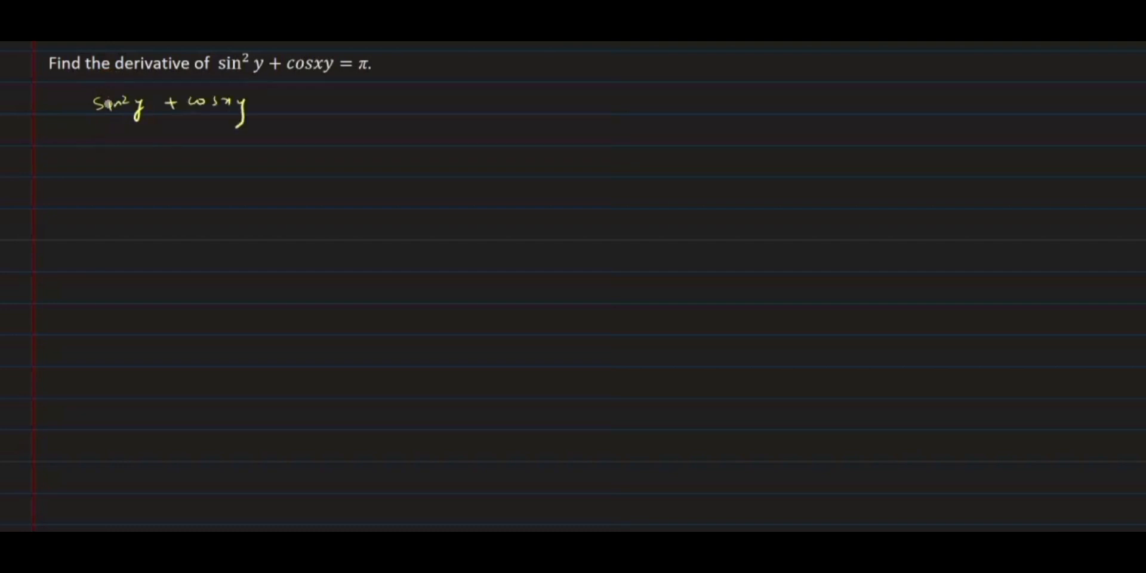
{"action": "type", "text": "= π"}
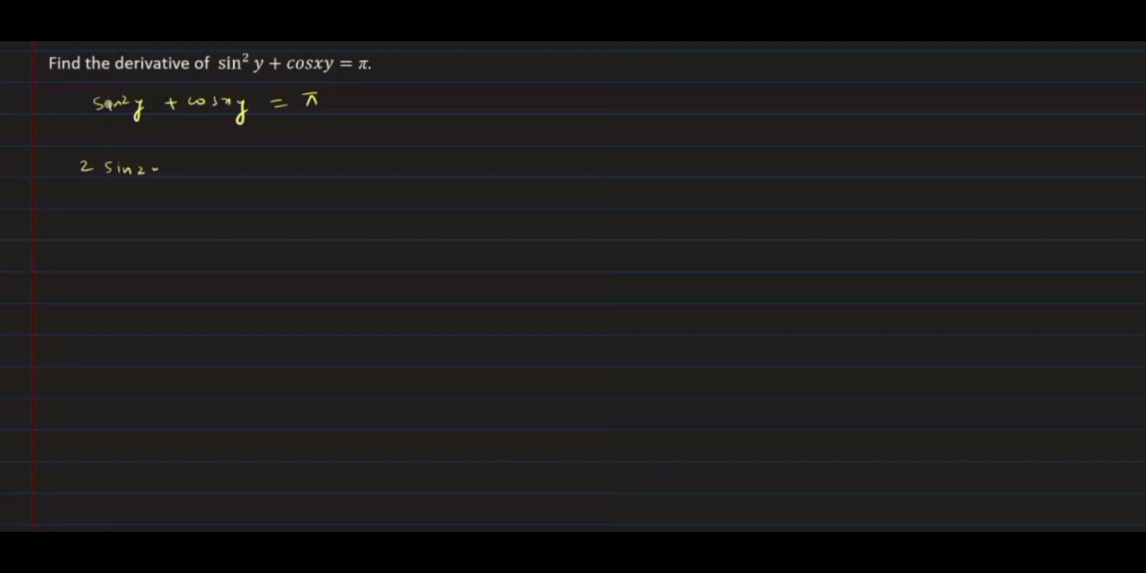
{"action": "type", "text": "y"}
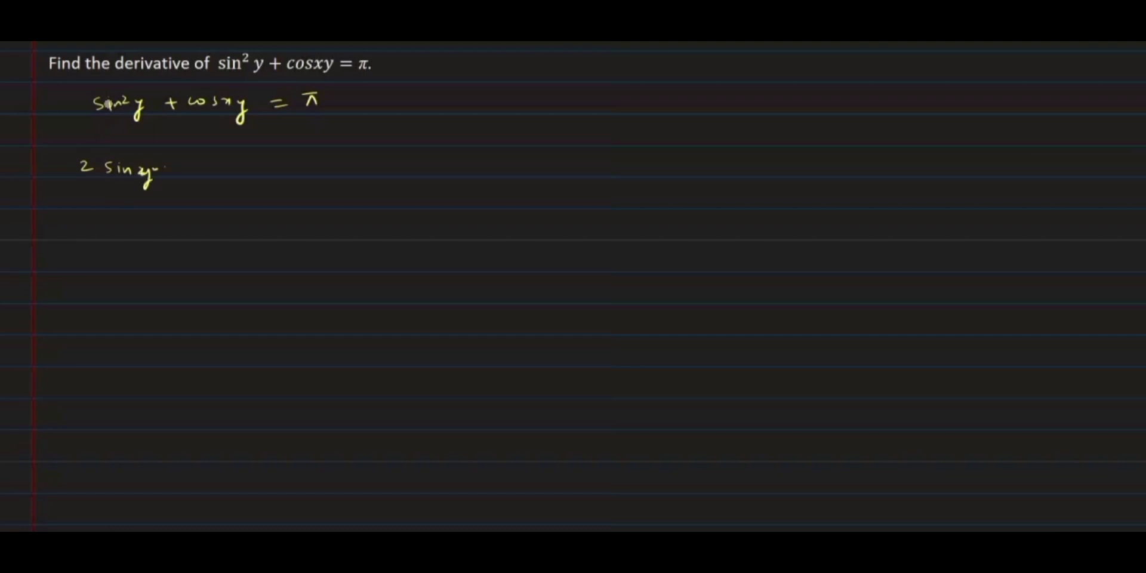
{"action": "type", "text": "cosy"}
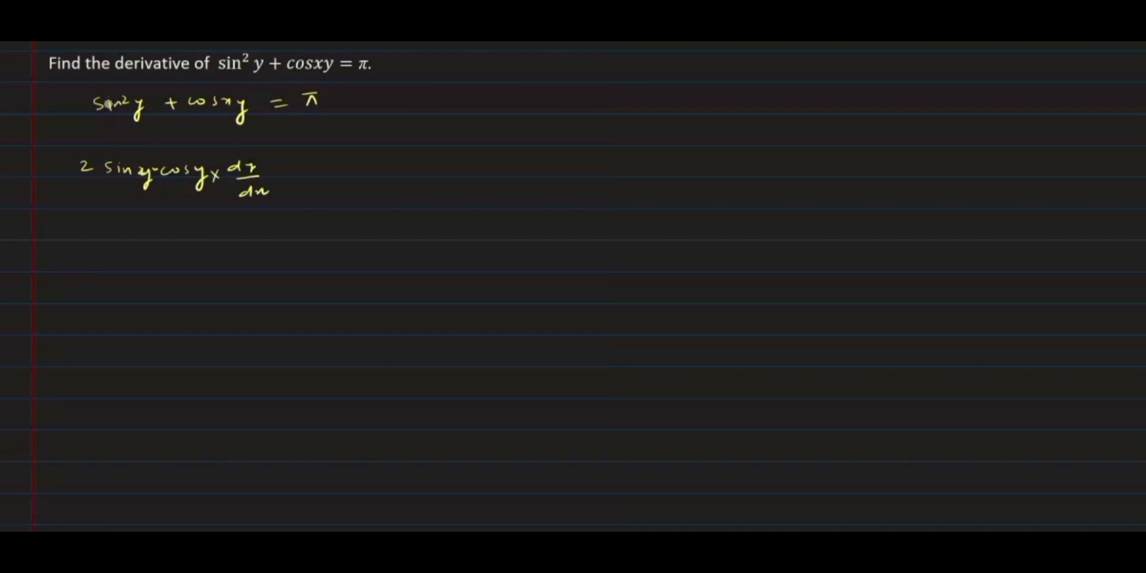
{"action": "type", "text": "- sin xy"}
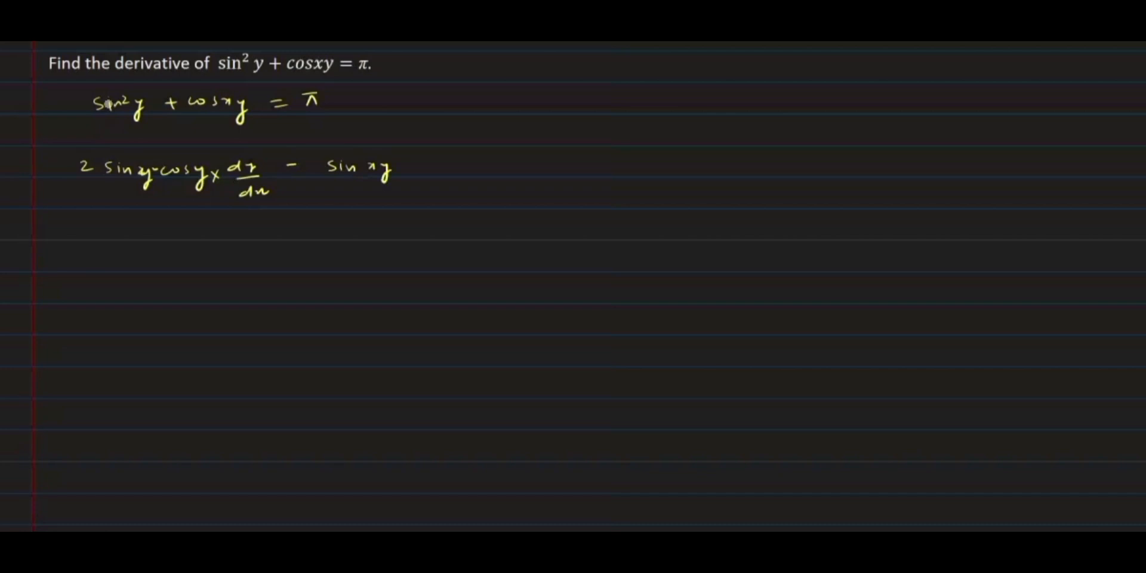